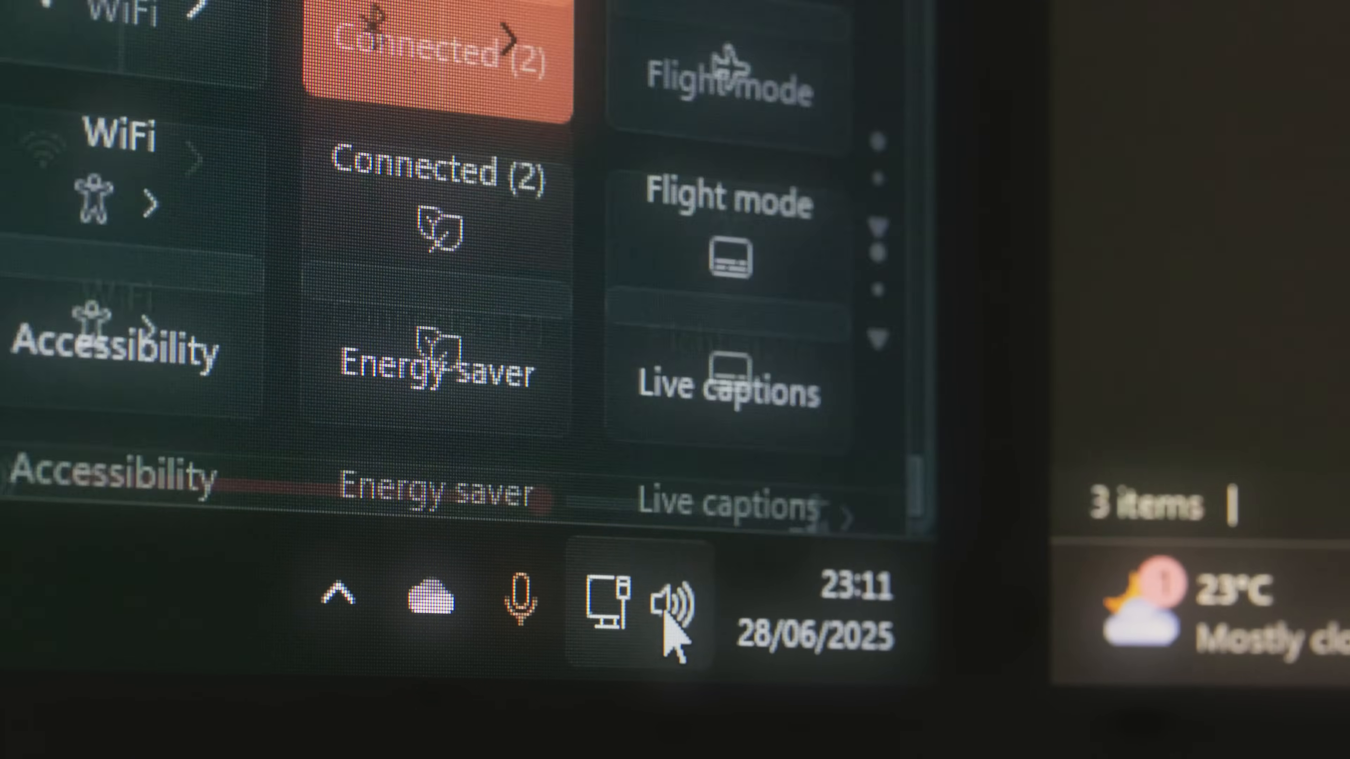
Step: Navigate to pypi.org/project/voicemeeter-api/ and scroll through the wrapper's documentation
{"action": "left_click", "coordinate": [674, 600]}
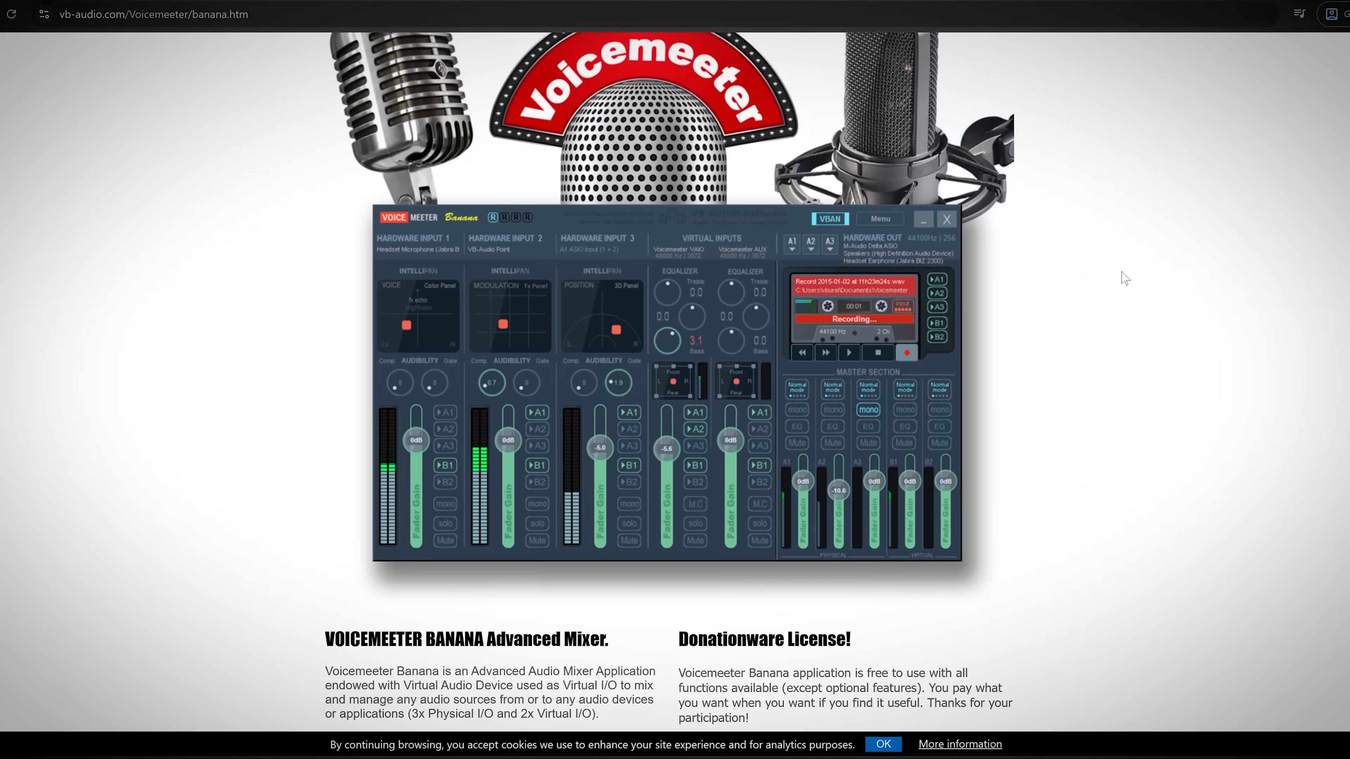
{"action": "scroll", "scroll_direction": "down", "scroll_amount": 3}
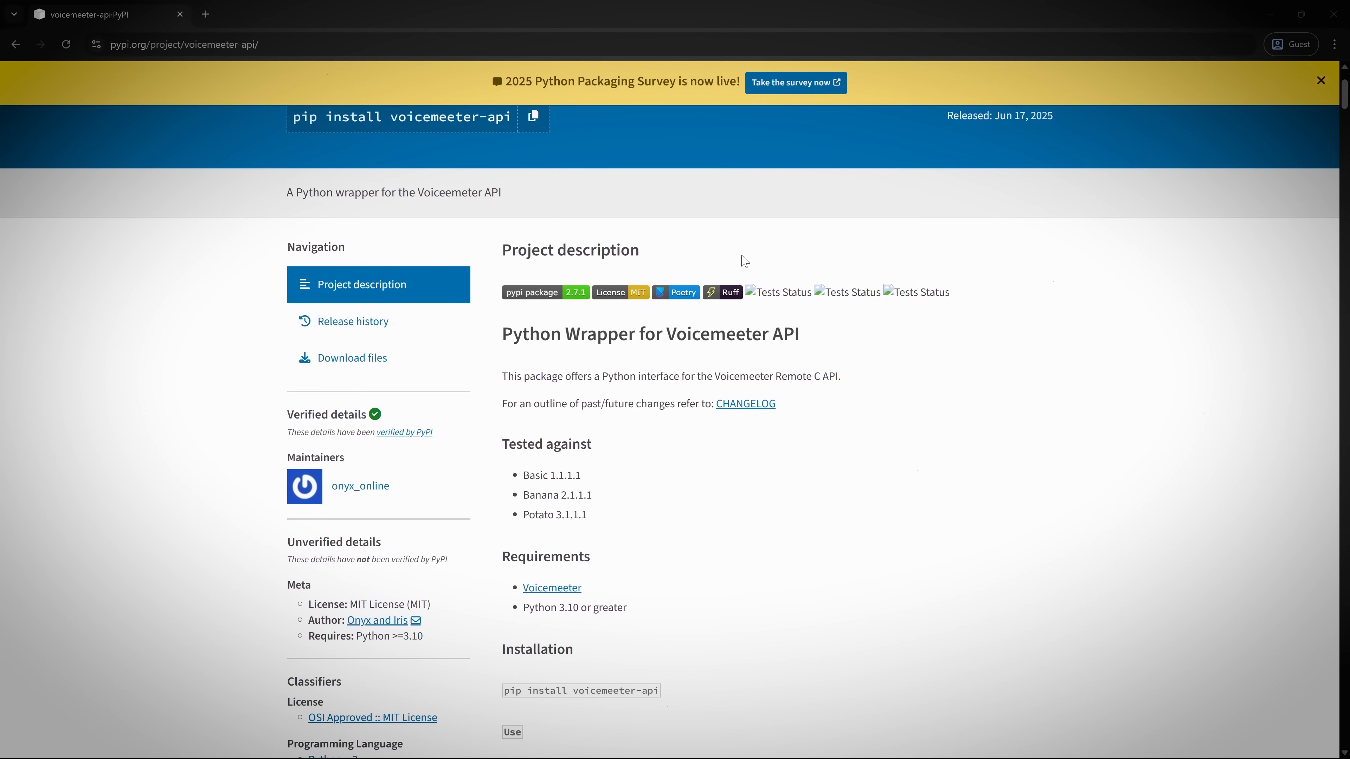
{"action": "scroll", "scroll_direction": "down", "scroll_amount": 3}
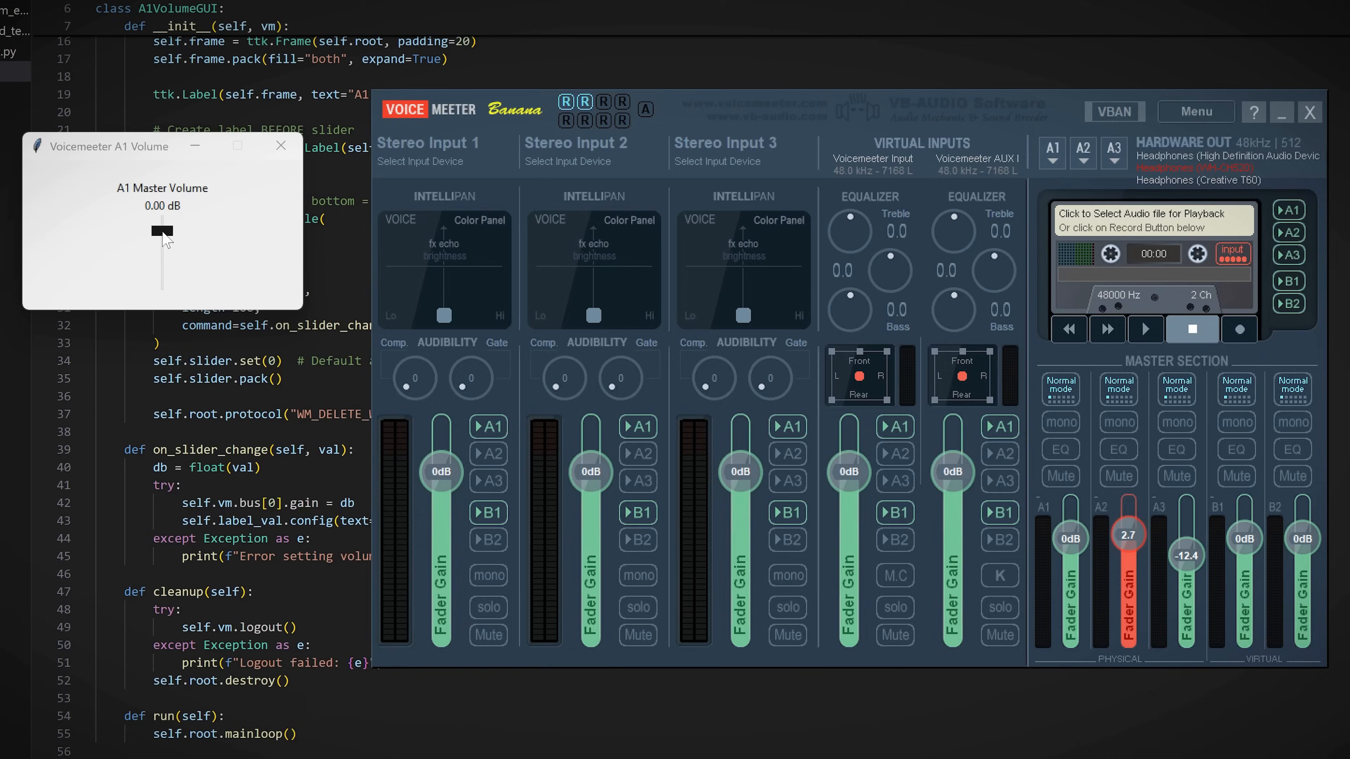
Step: Drag the script's A1 Master Volume slider so Voicemeeter's A1 fader reads about -9.2 dB
{"action": "left_click_drag", "start_coordinate": [161, 231], "coordinate": [160, 233]}
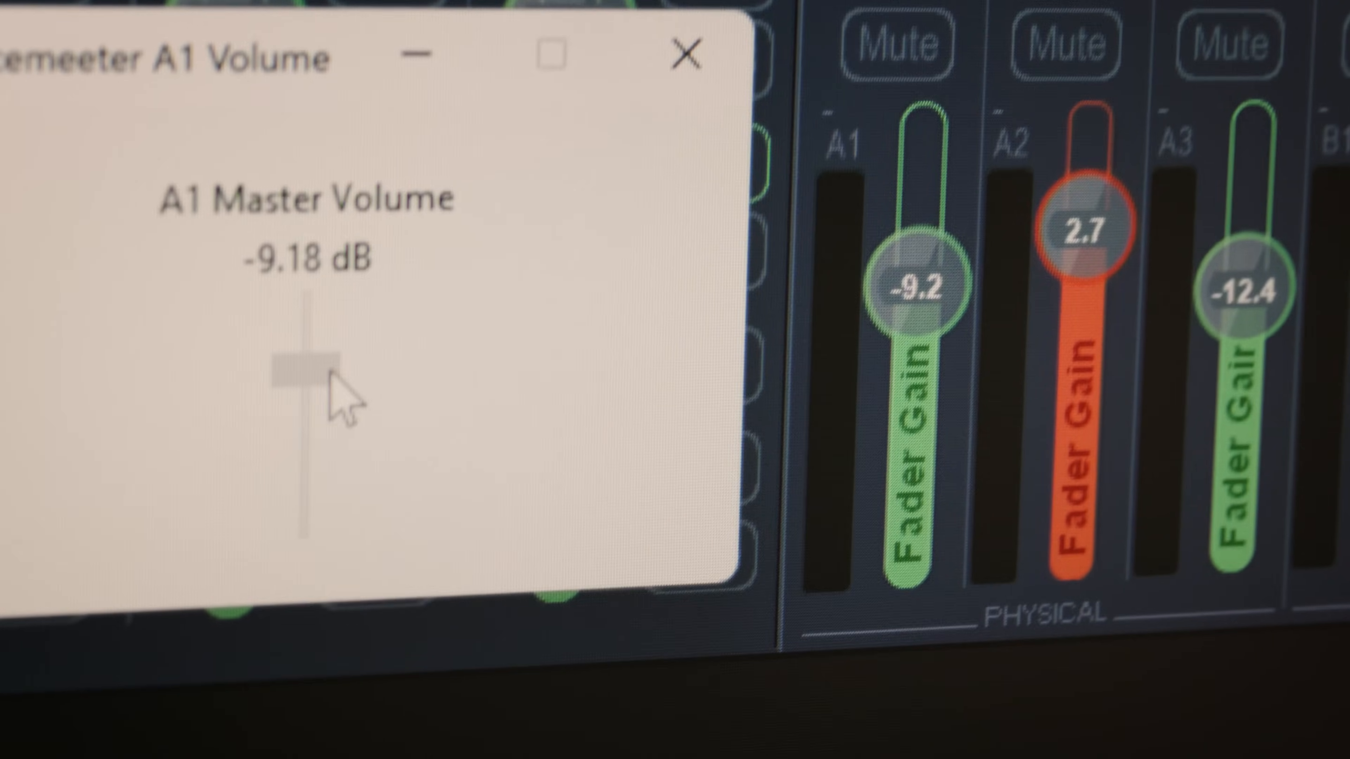
{"action": "left_click_drag", "start_coordinate": [292, 370], "coordinate": [336, 323]}
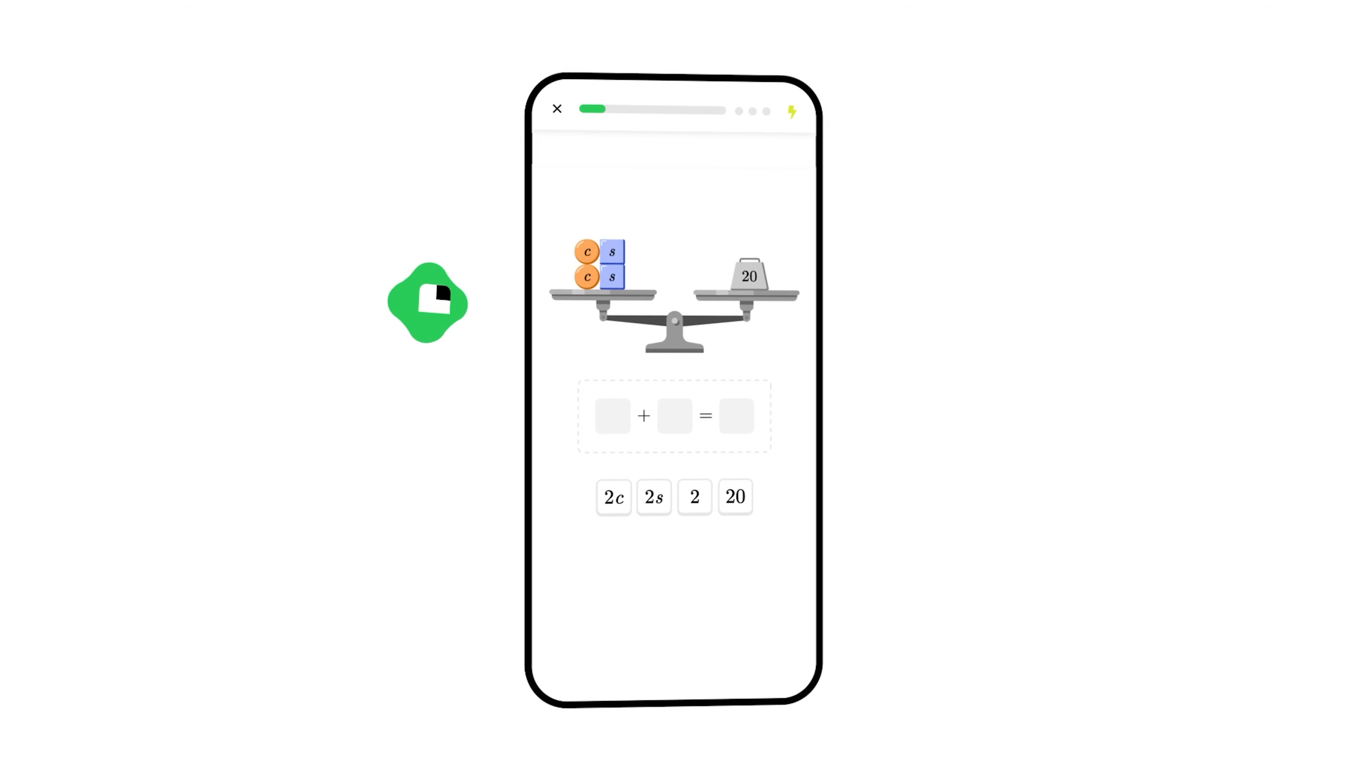
{"action": "left_click", "coordinate": [614, 497]}
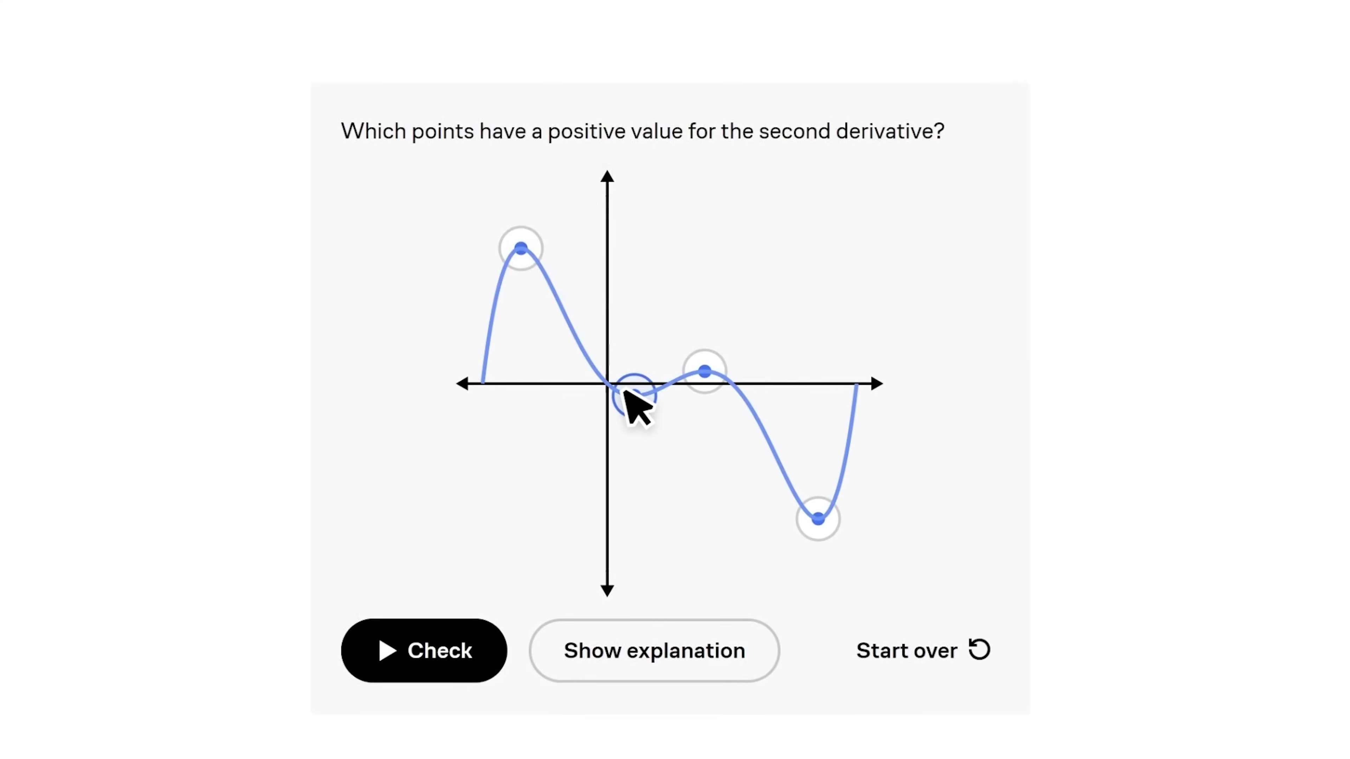
{"action": "left_click", "coordinate": [632, 399]}
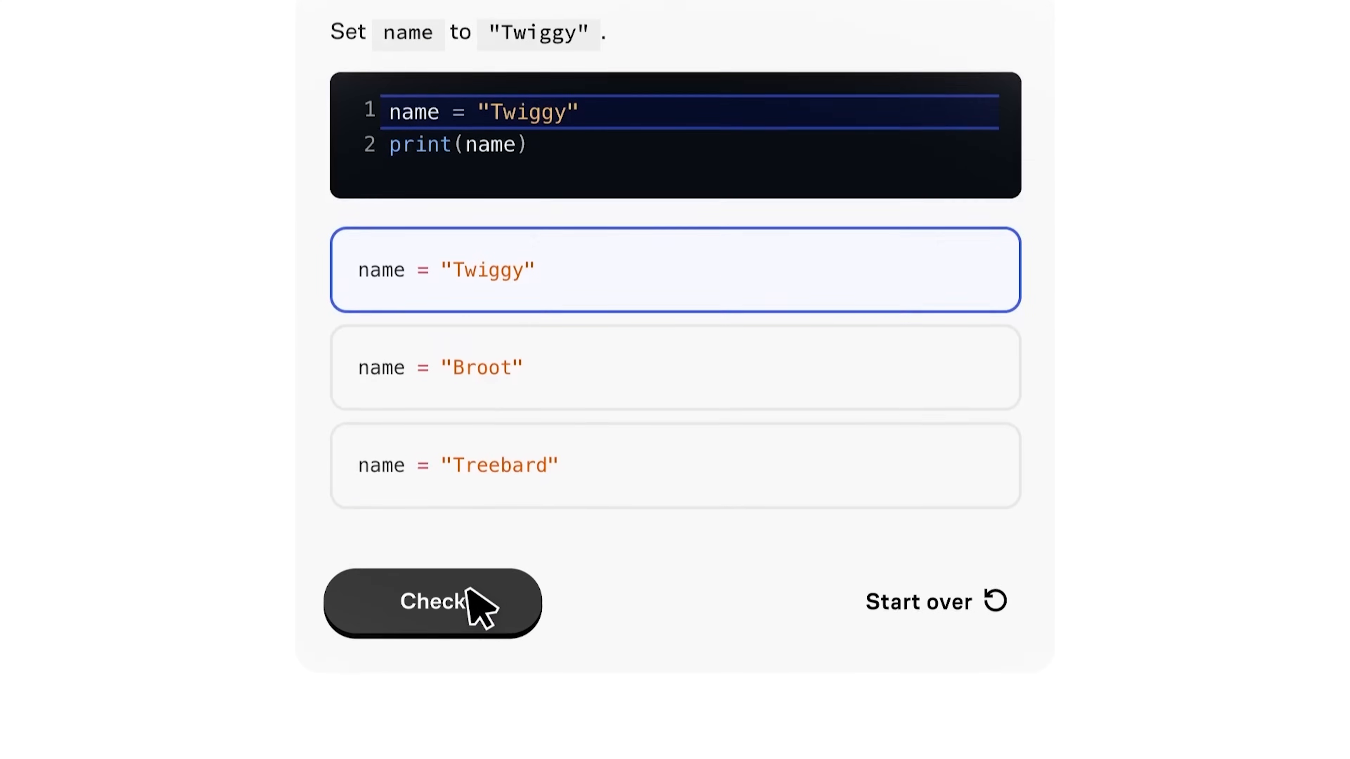
{"action": "left_click", "coordinate": [431, 602]}
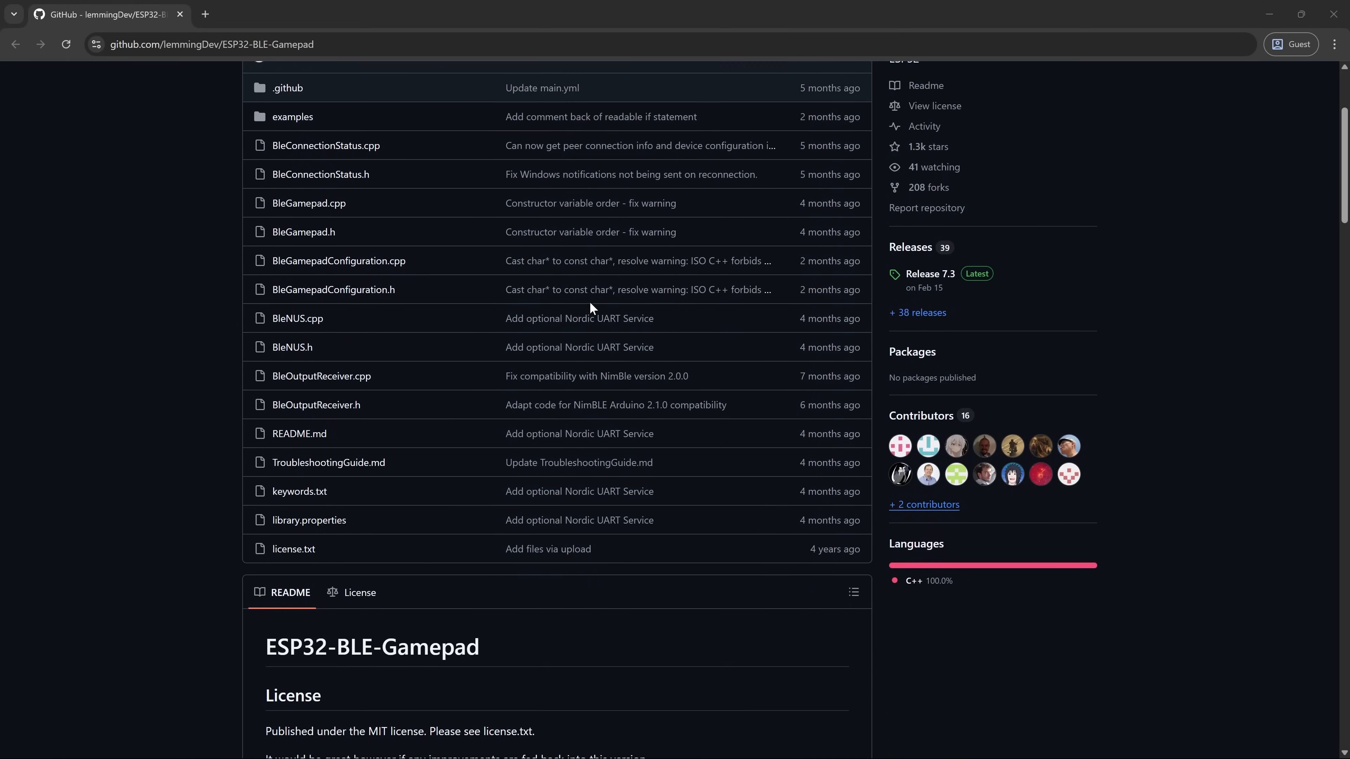
{"action": "scroll", "scroll_direction": "down", "scroll_amount": 3}
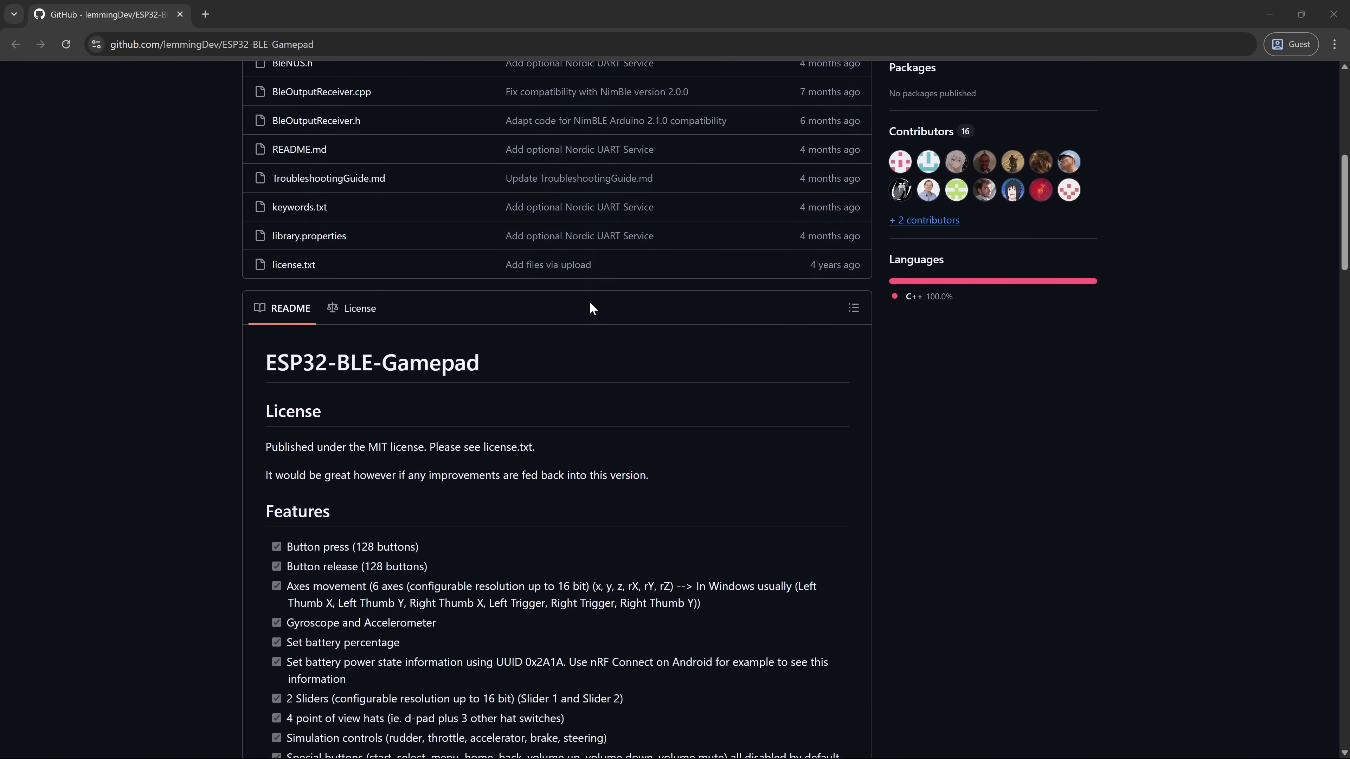